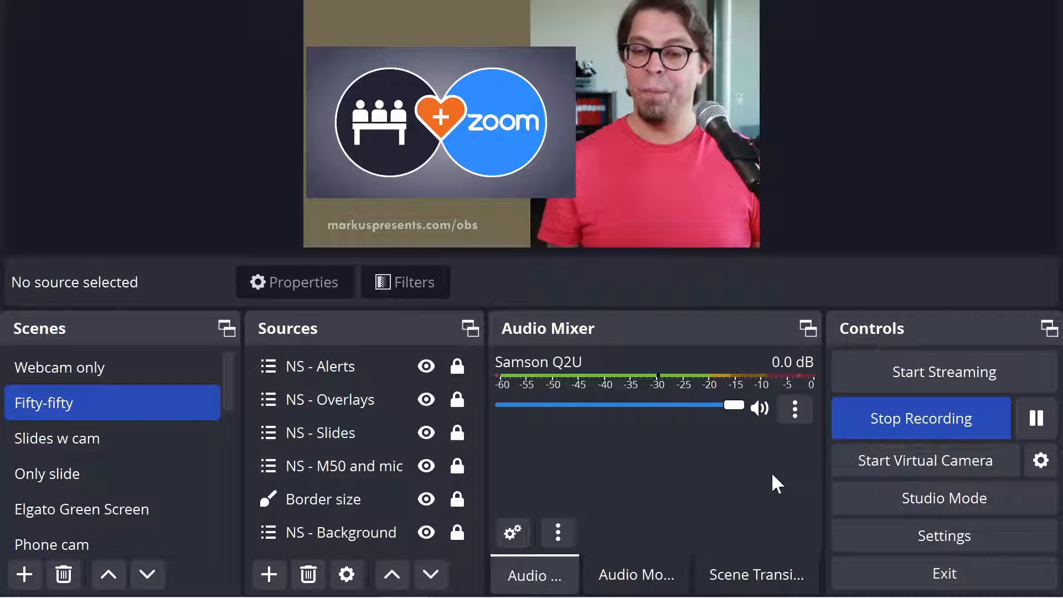
- Start the virtual camera from the Controls dock while recording continues
{"action": "left_click", "coordinate": [924, 461]}
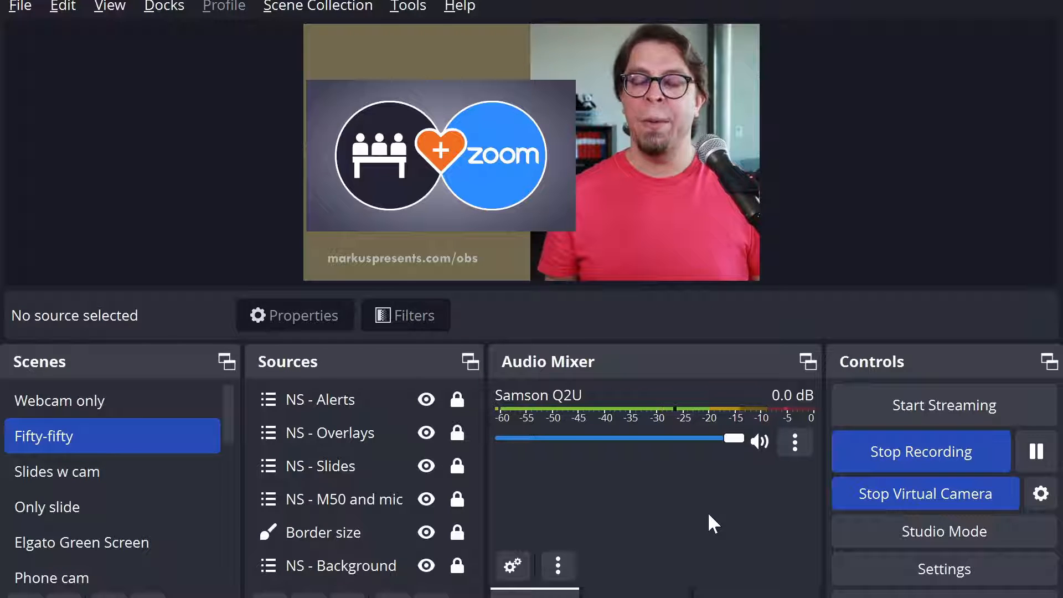
- Enable Studio Mode and load Webcam only into preview, keeping Fifty-fifty on program
{"action": "left_click", "coordinate": [943, 531]}
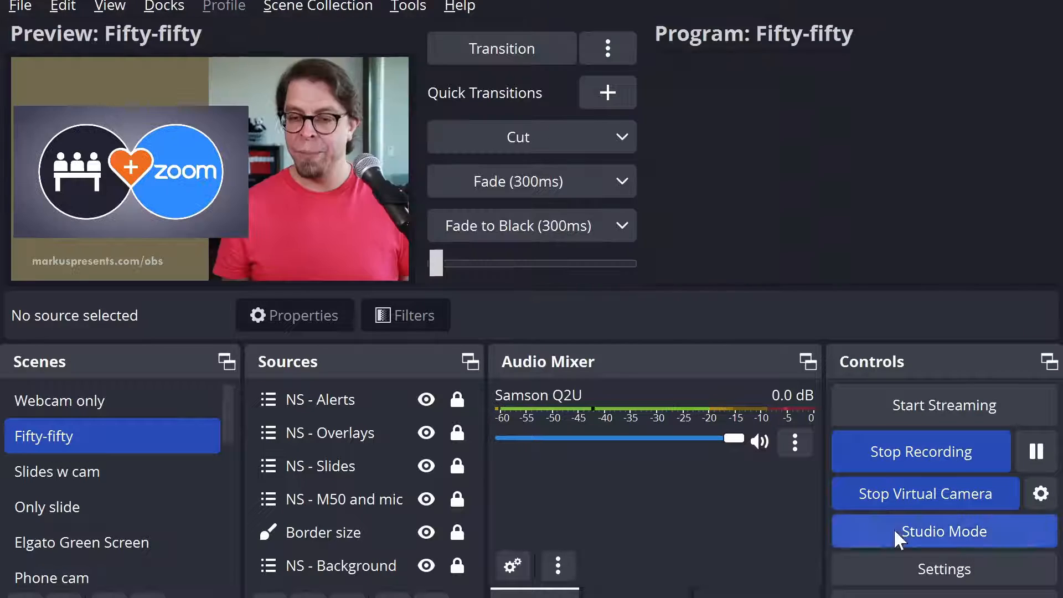
{"action": "left_click", "coordinate": [944, 530]}
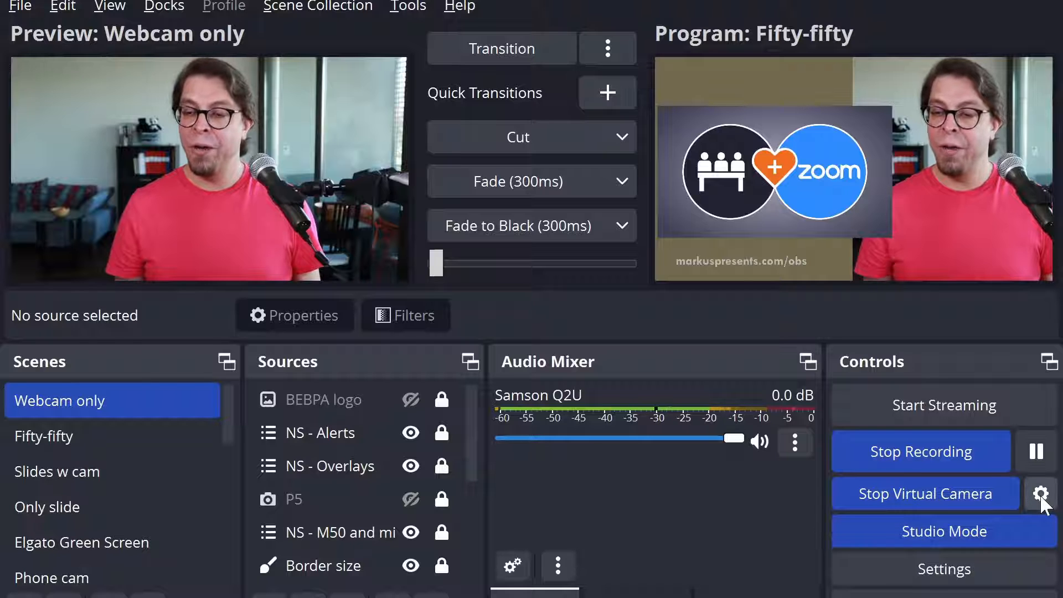
- Set the virtual camera's Output Selection to Preview Output and confirm
{"action": "left_click", "coordinate": [1042, 492]}
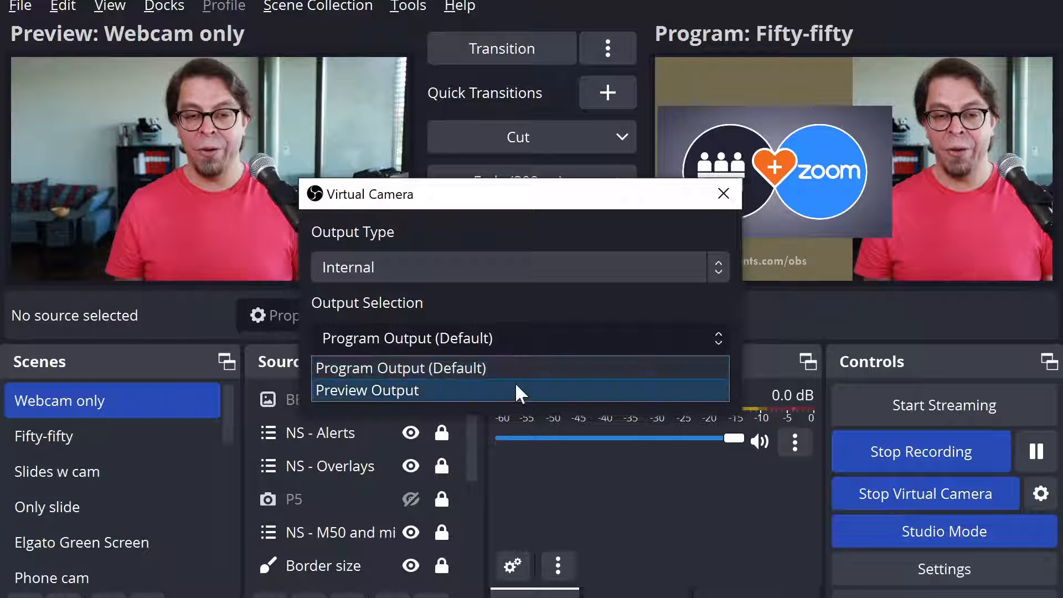
{"action": "left_click", "coordinate": [366, 390]}
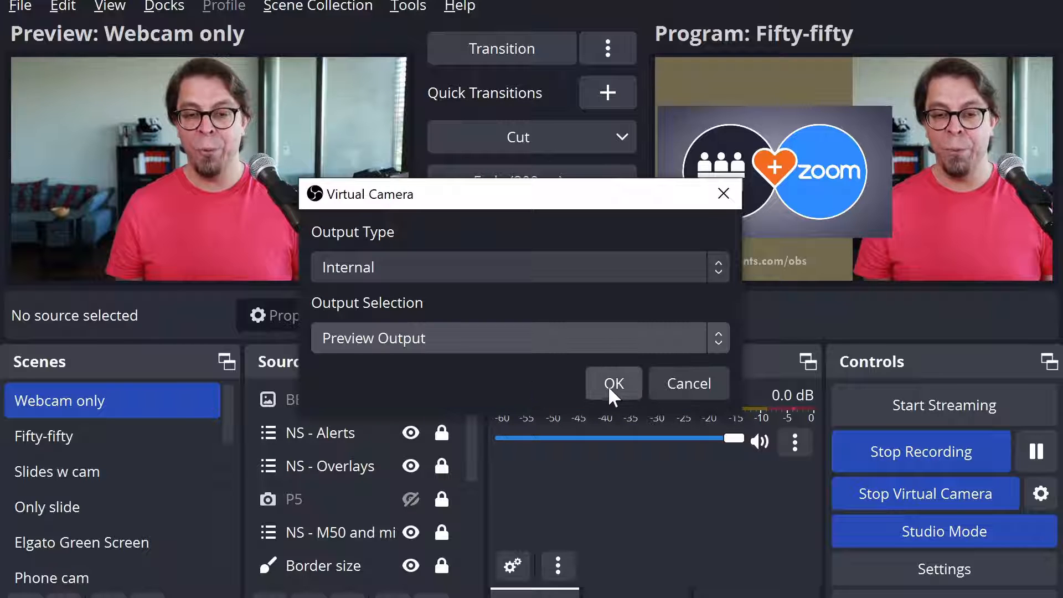
{"action": "left_click", "coordinate": [613, 383]}
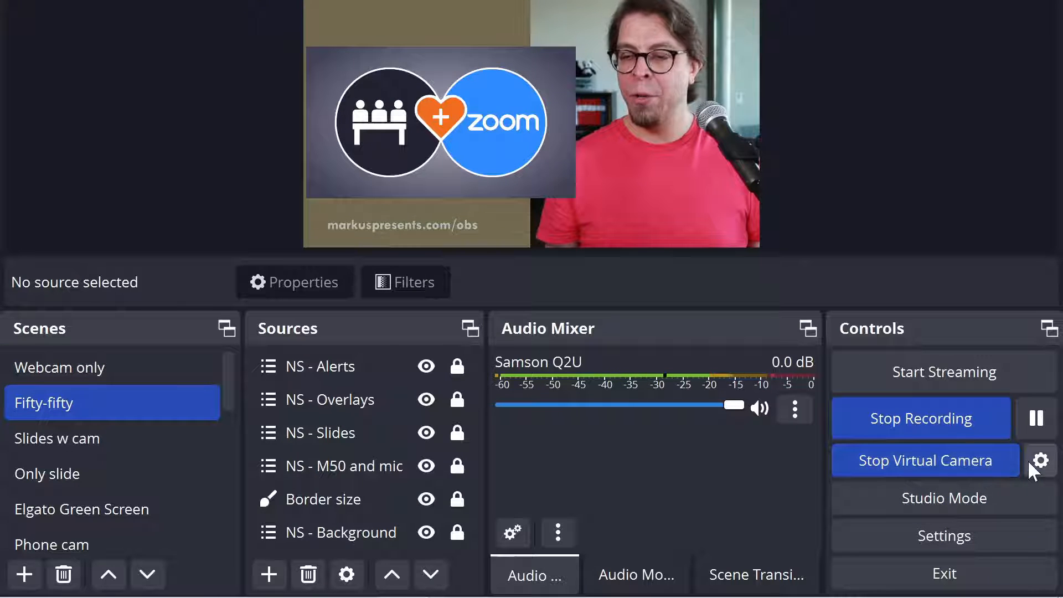
- Set the virtual camera Output Type to Scene with Fifty-fifty as the output scene
{"action": "left_click", "coordinate": [1046, 463]}
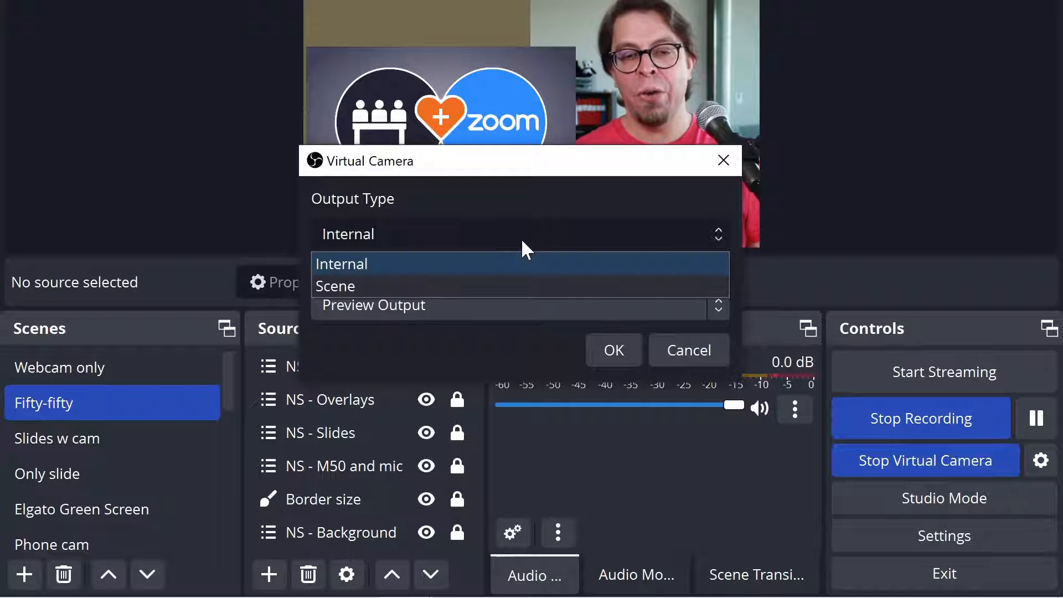
{"action": "mouse_move", "coordinate": [509, 285]}
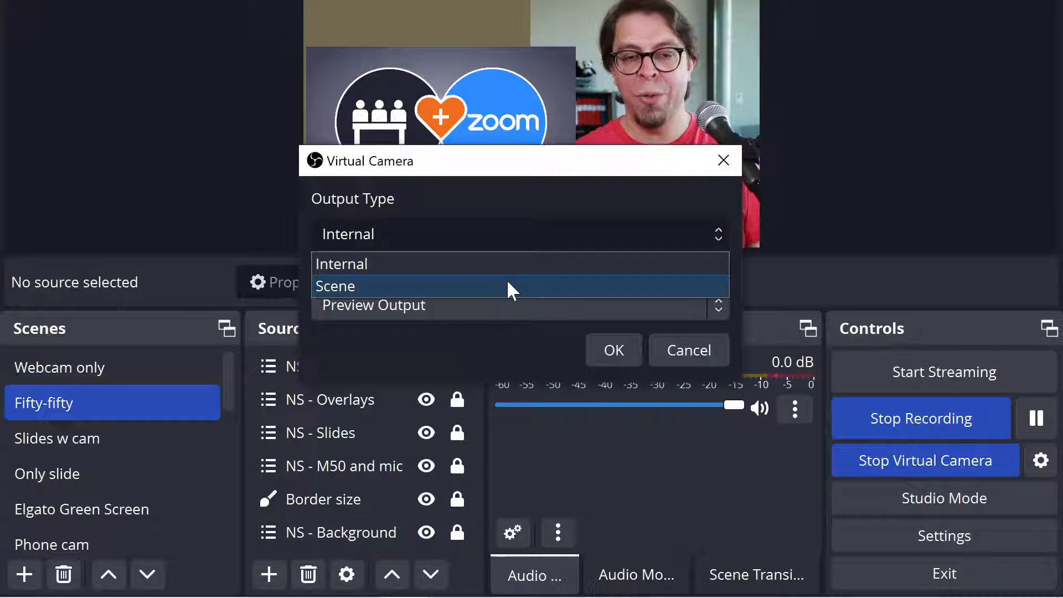
{"action": "left_click", "coordinate": [336, 285]}
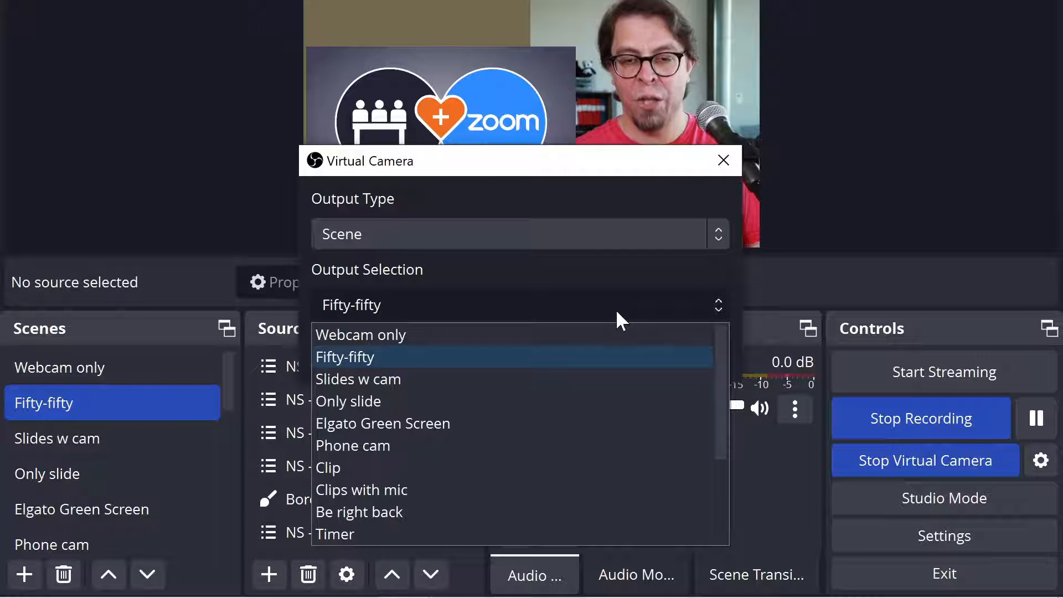
{"action": "left_click", "coordinate": [345, 358]}
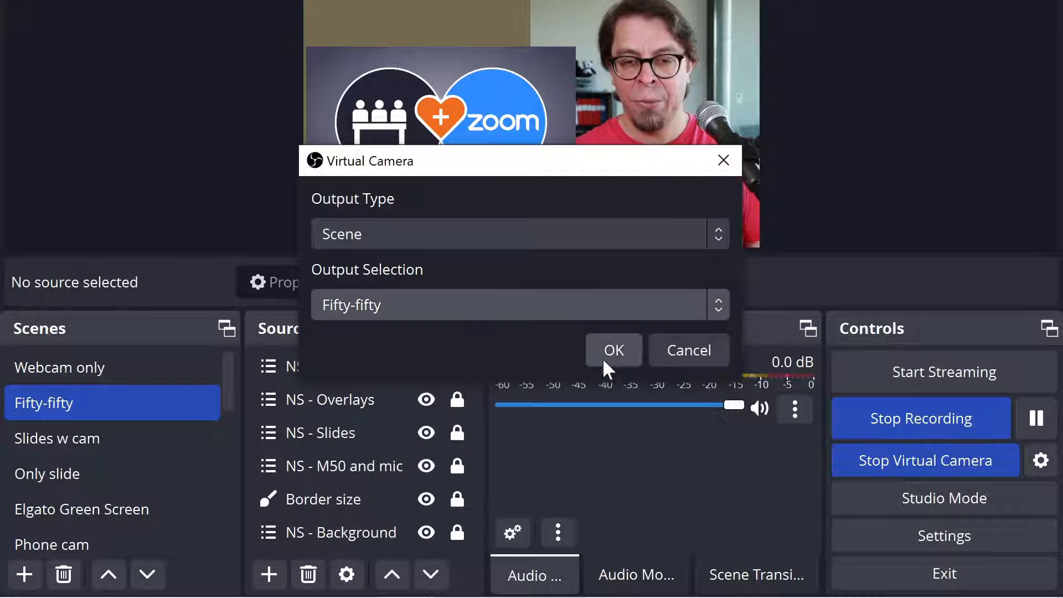
{"action": "left_click", "coordinate": [613, 351]}
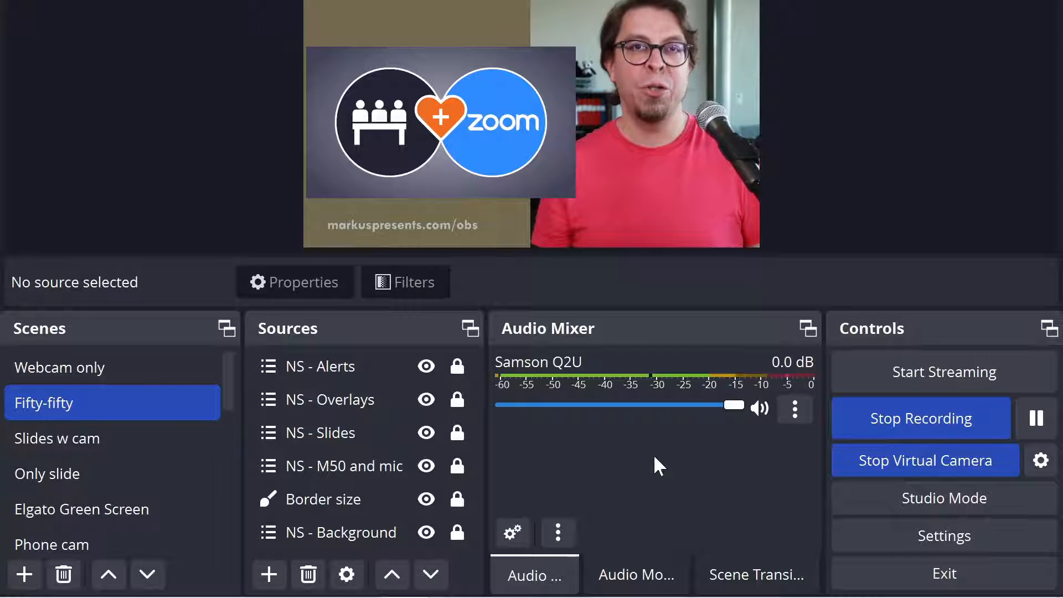
{"action": "left_click", "coordinate": [60, 366]}
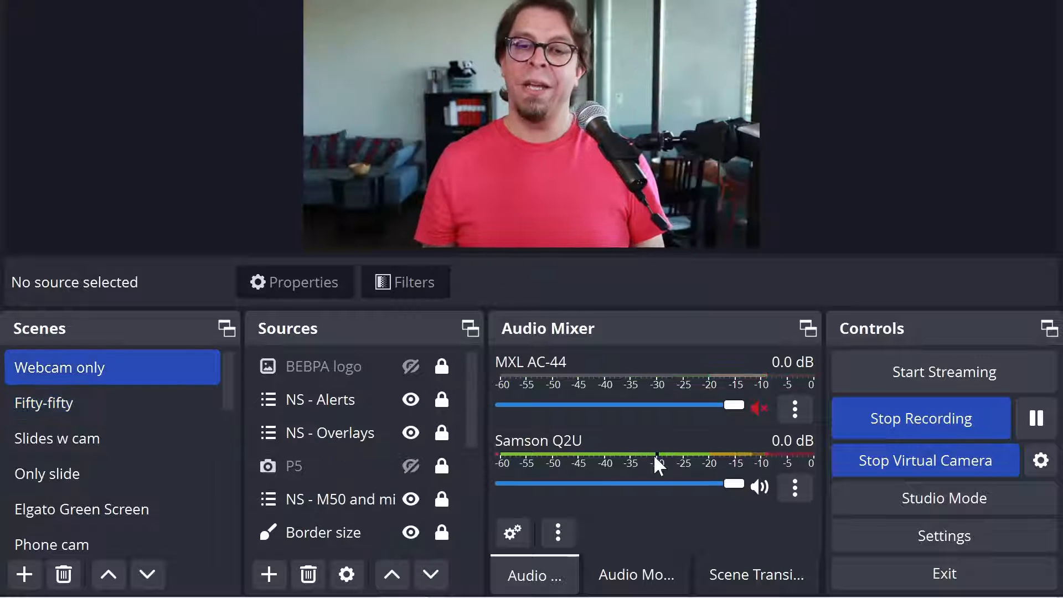
{"action": "left_click", "coordinate": [57, 439]}
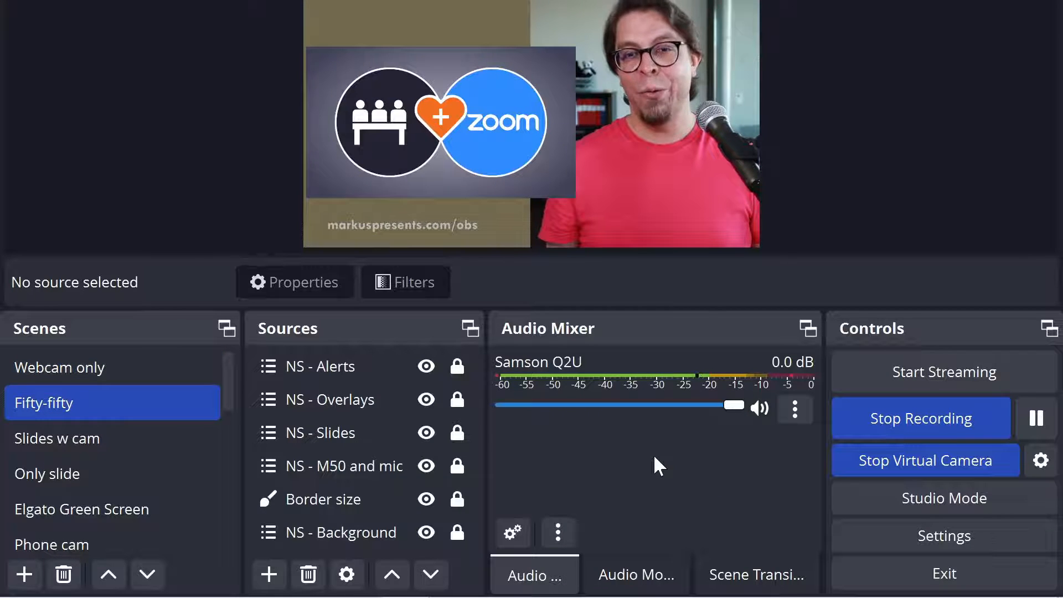
{"action": "left_click", "coordinate": [46, 473]}
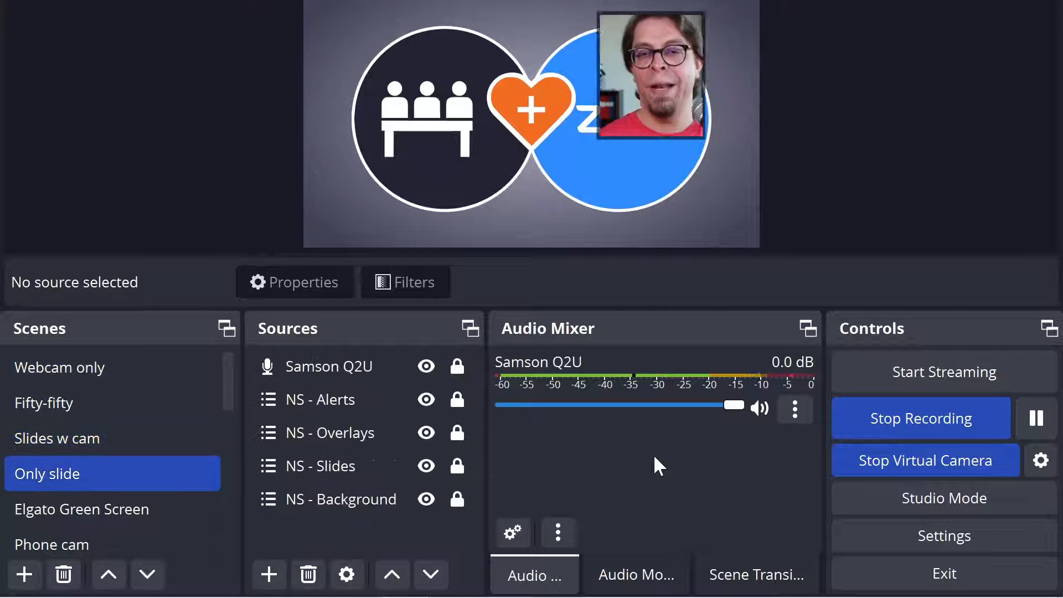
{"action": "left_click", "coordinate": [43, 402]}
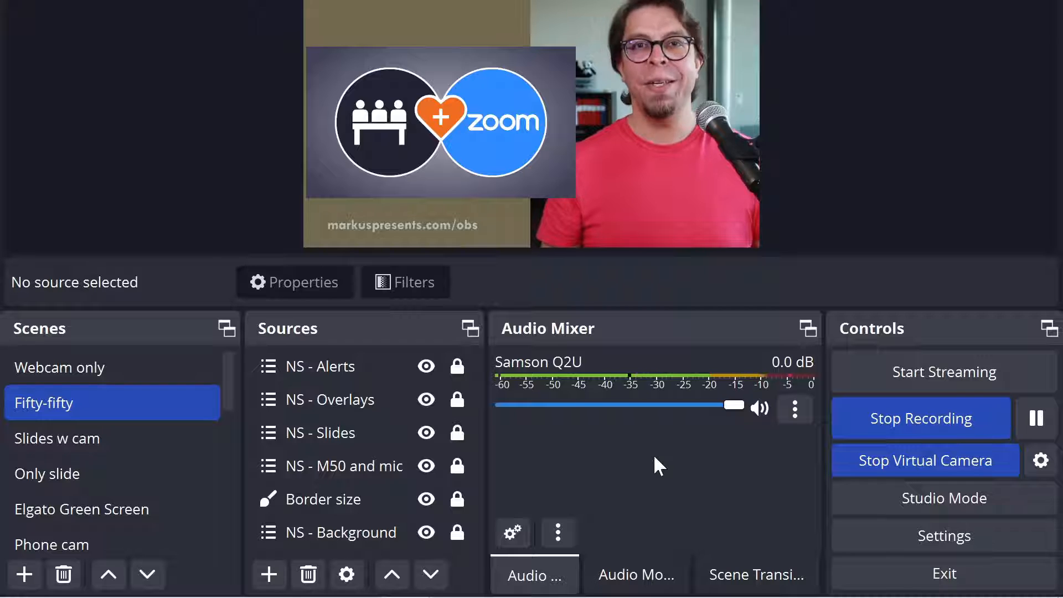
{"action": "mouse_move", "coordinate": [699, 470]}
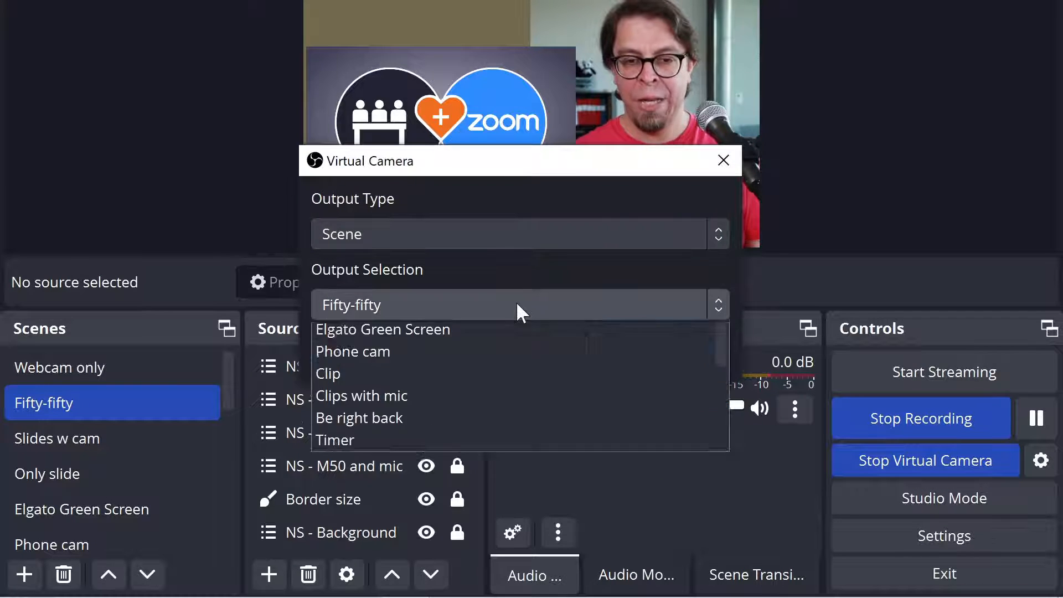
- Switch the virtual camera's output scene to Webcam only and confirm
{"action": "left_click", "coordinate": [366, 305]}
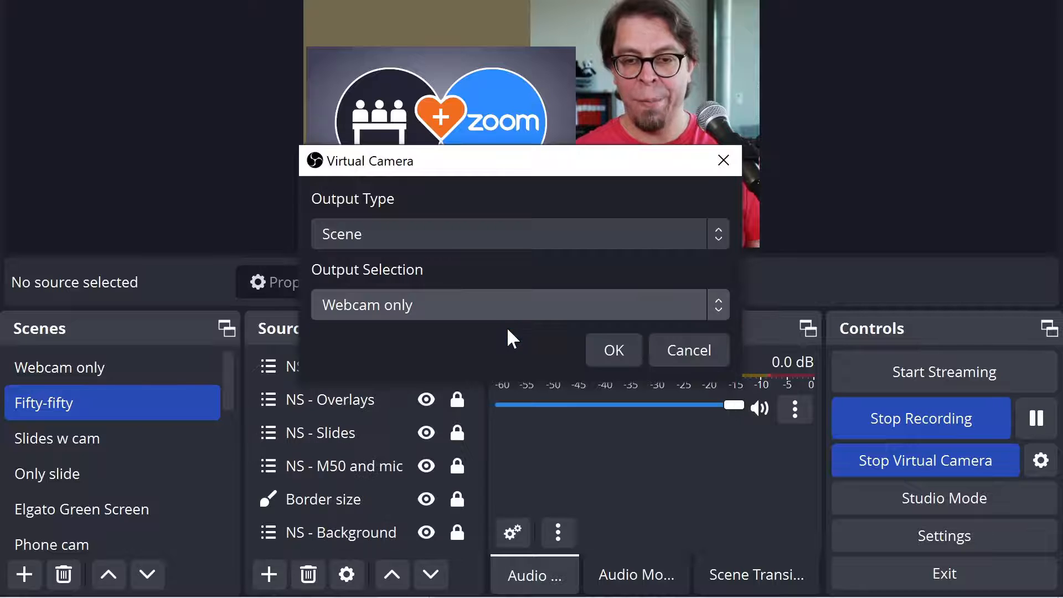
{"action": "left_click", "coordinate": [613, 352]}
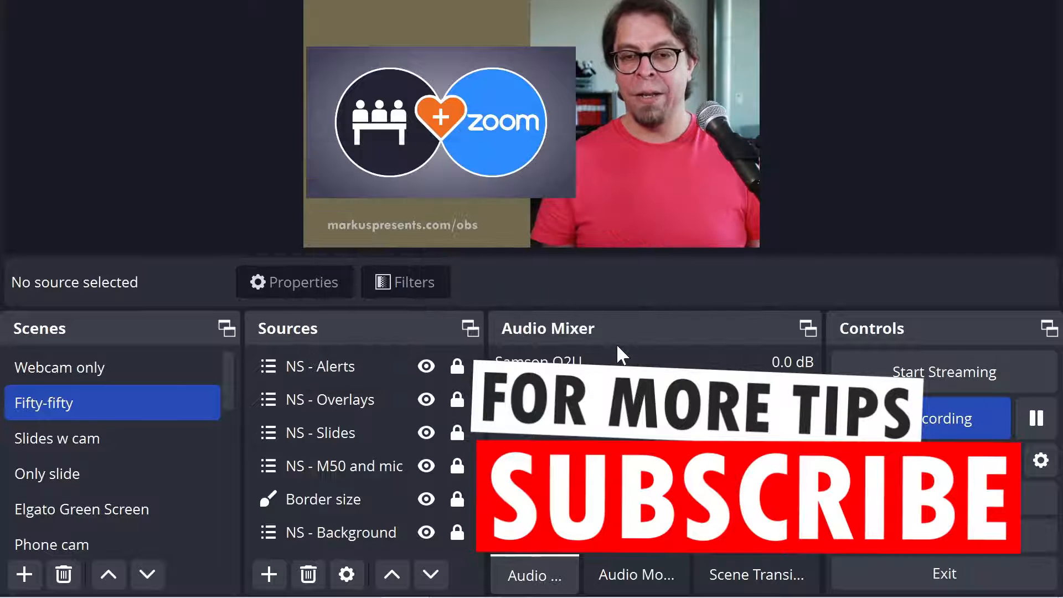